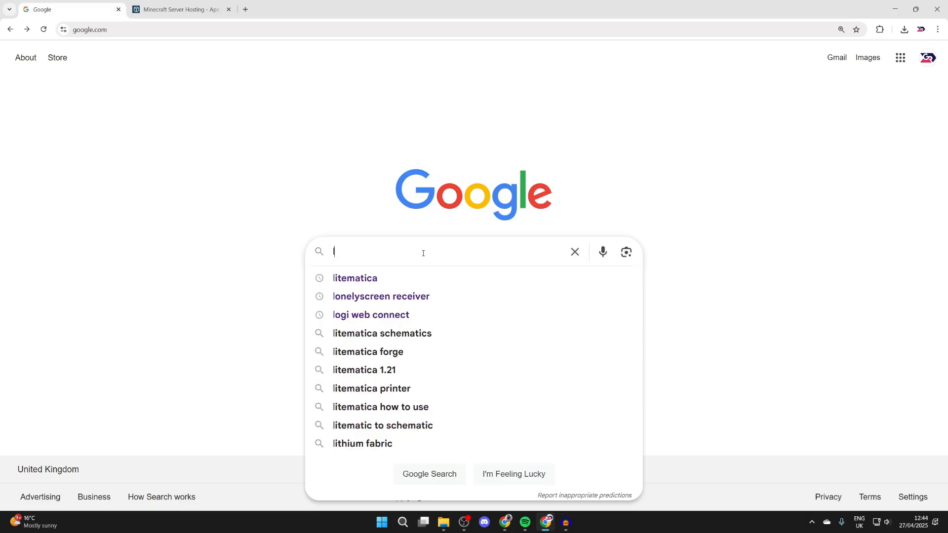
# Step: Search Google for 'litematica minecraft' using the autocomplete suggestion
pyautogui.write('litematica minec')
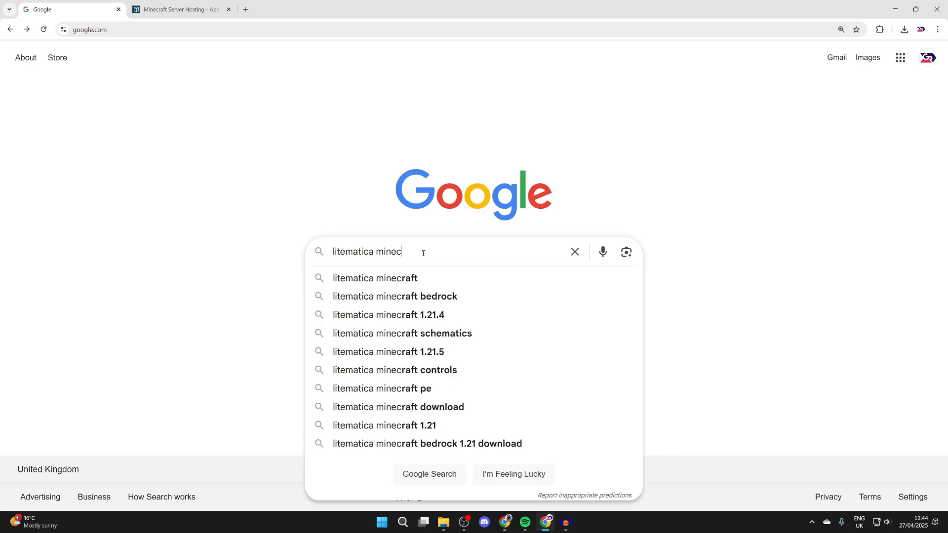
pyautogui.click(374, 278)
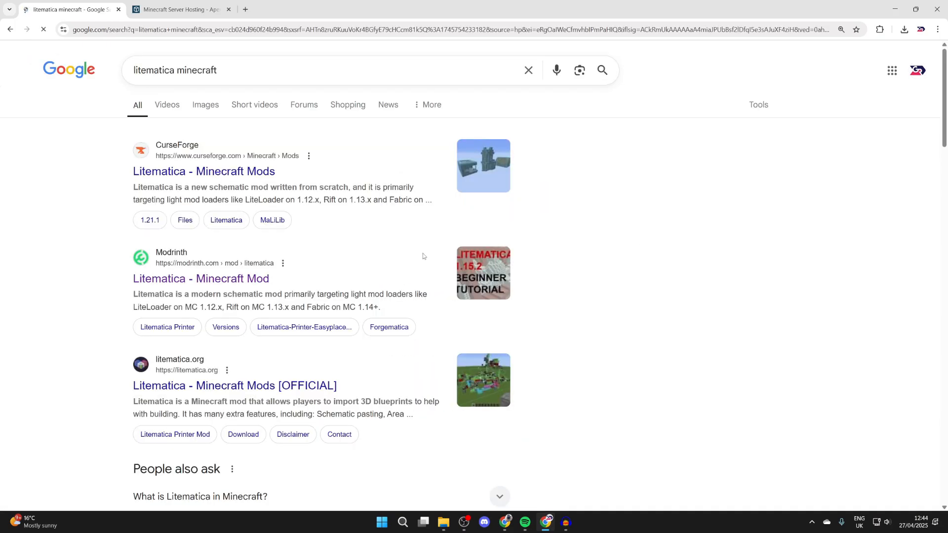
pyautogui.moveTo(201, 278)
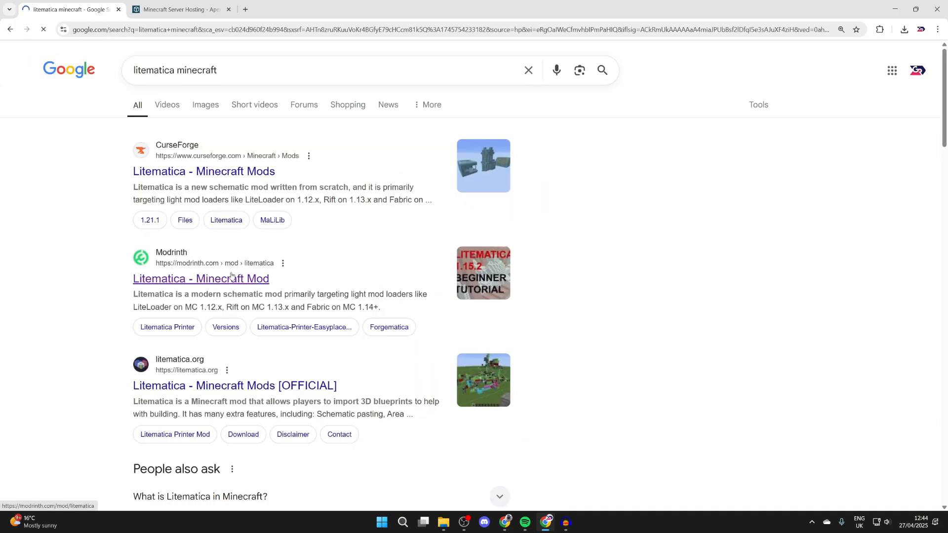
# Step: Download the Litematica 0.22.0 jar for 1.21.5 from Modrinth's Versions list and confirm it finished
pyautogui.click(201, 278)
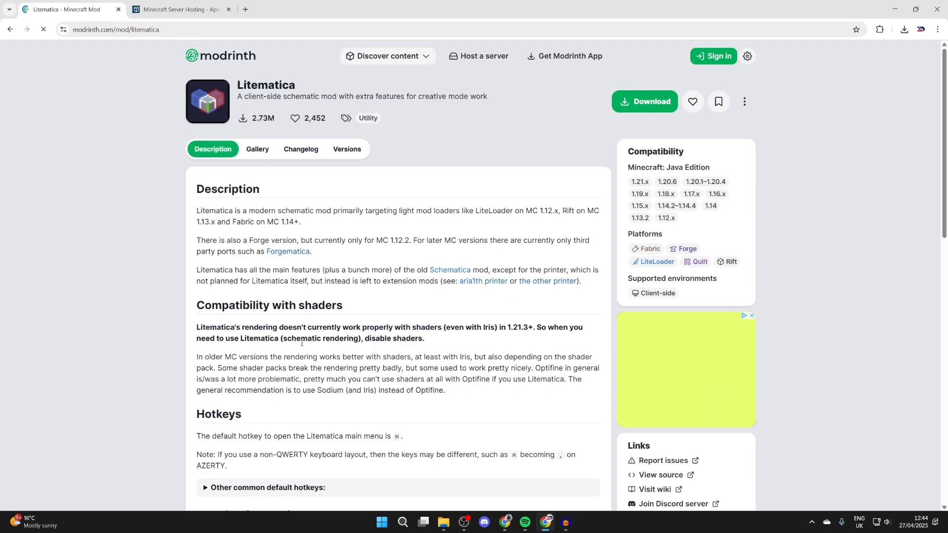
pyautogui.scroll(-3)
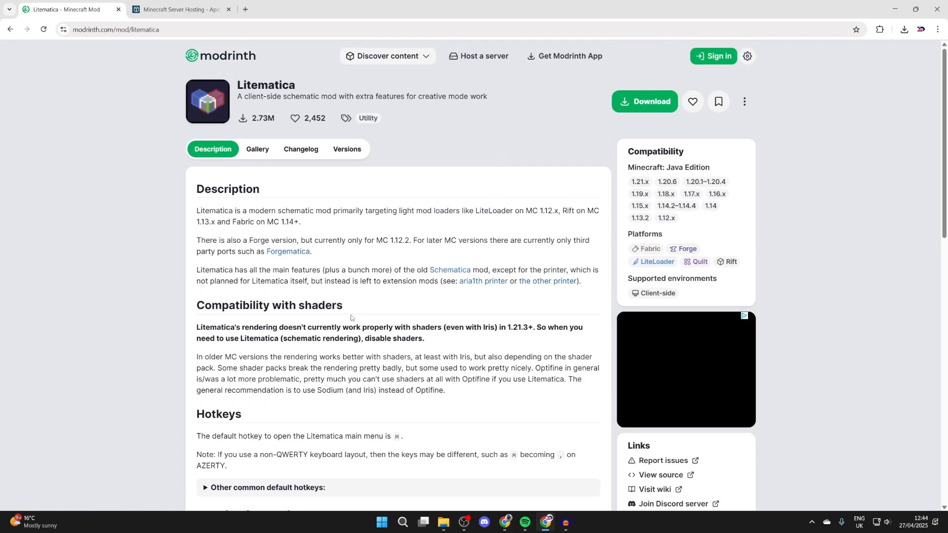
pyautogui.click(346, 149)
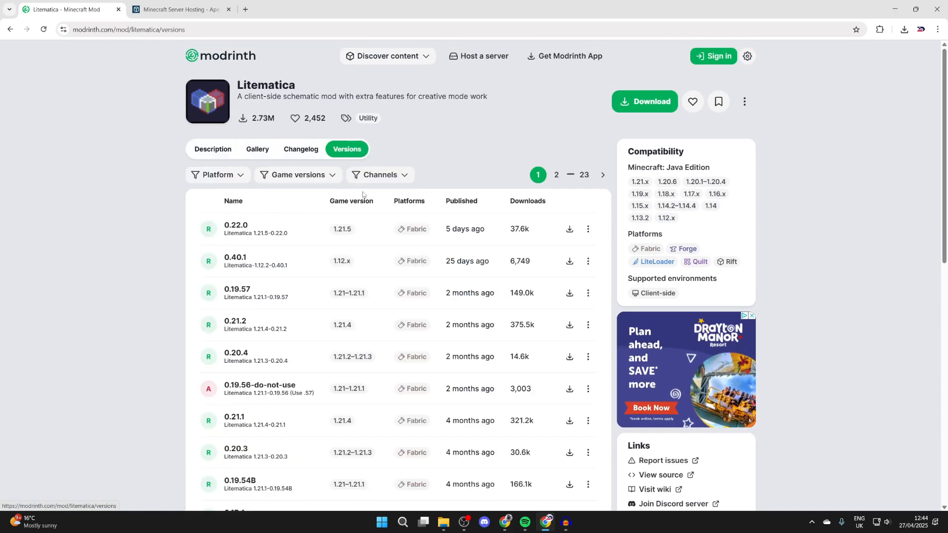
pyautogui.moveTo(349, 231)
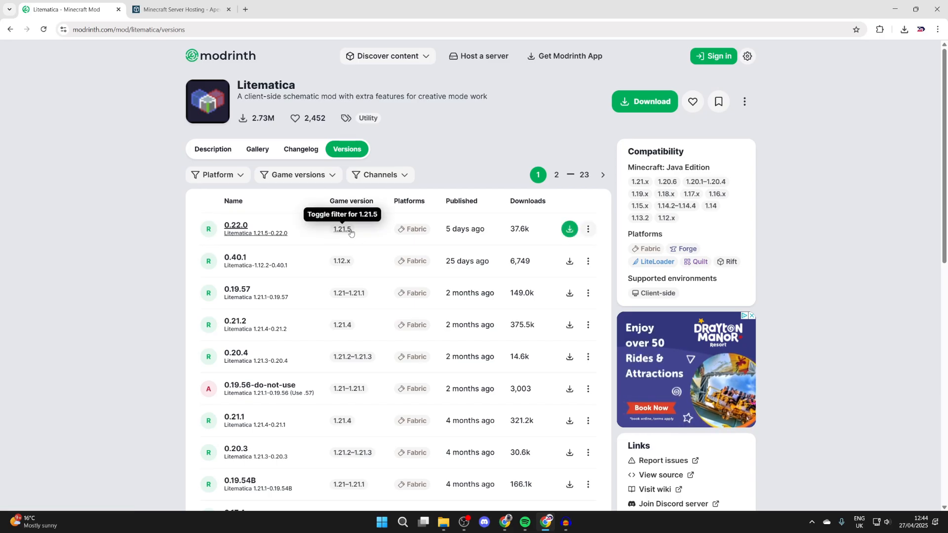
pyautogui.moveTo(420, 240)
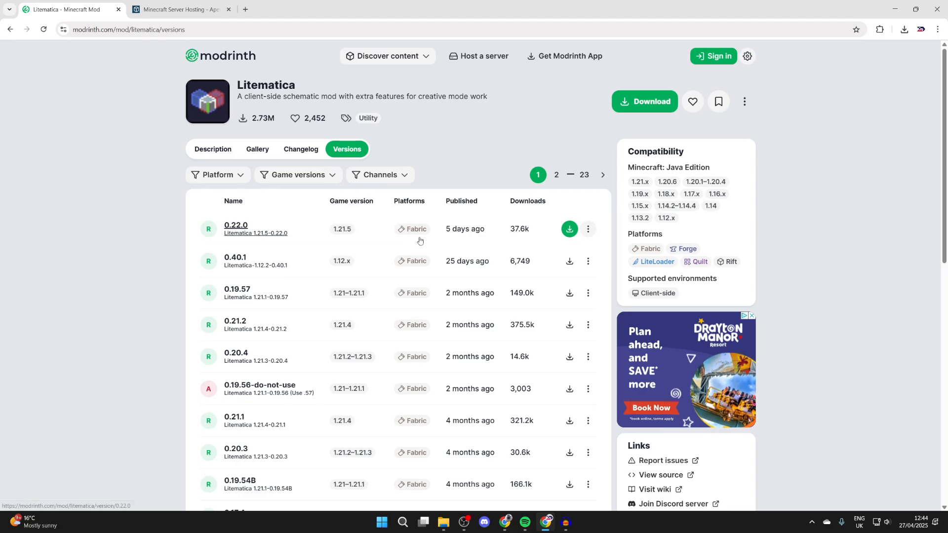
pyautogui.moveTo(416, 229)
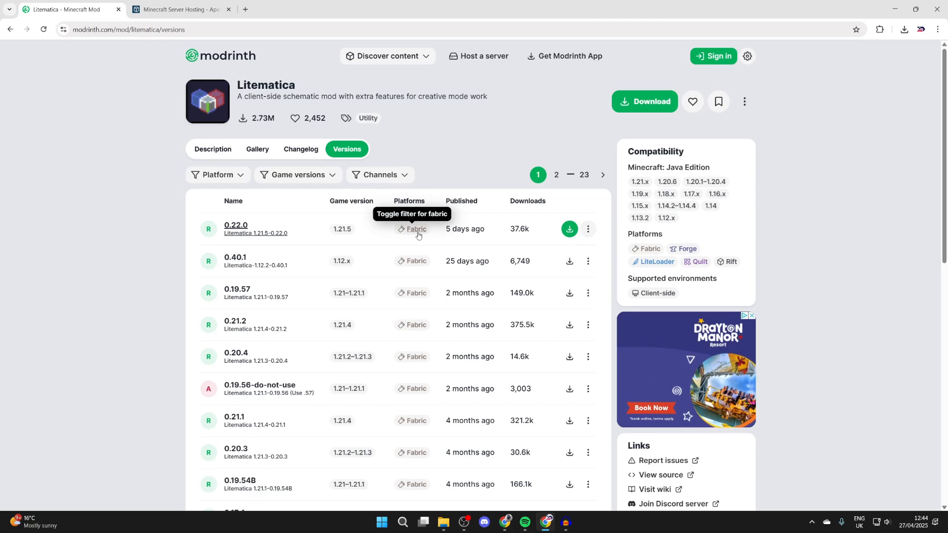
pyautogui.click(568, 229)
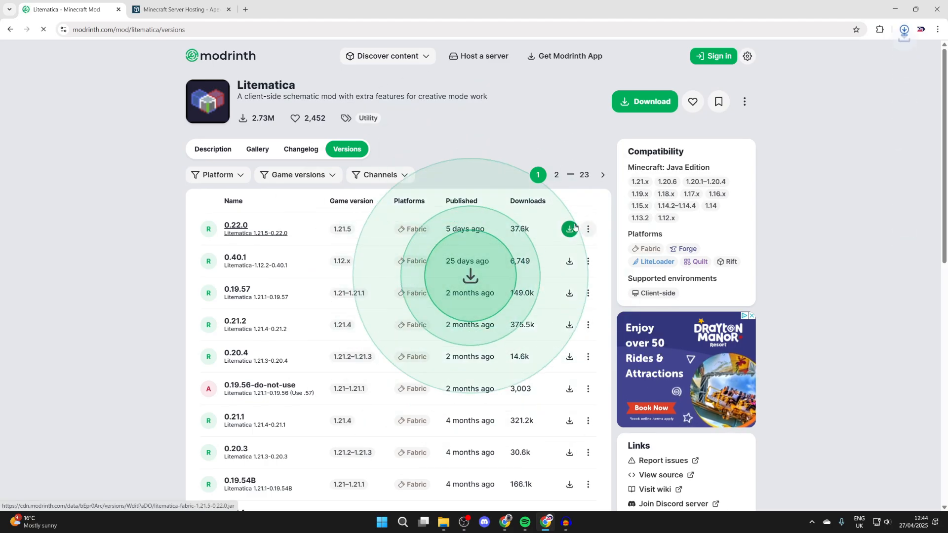
pyautogui.click(569, 228)
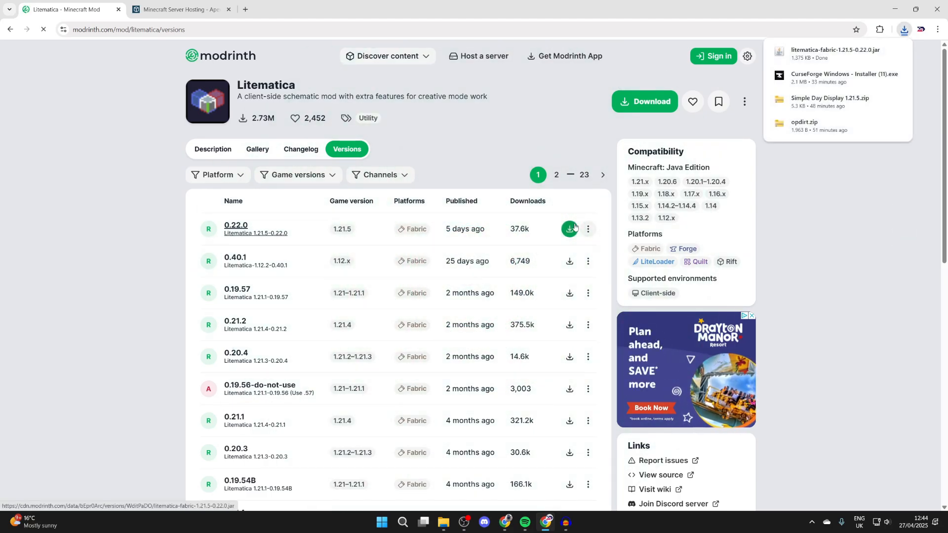
# Step: Get the Windows Fabric installer 1.0.3 .exe from fabricmc.net's download page
pyautogui.click(213, 150)
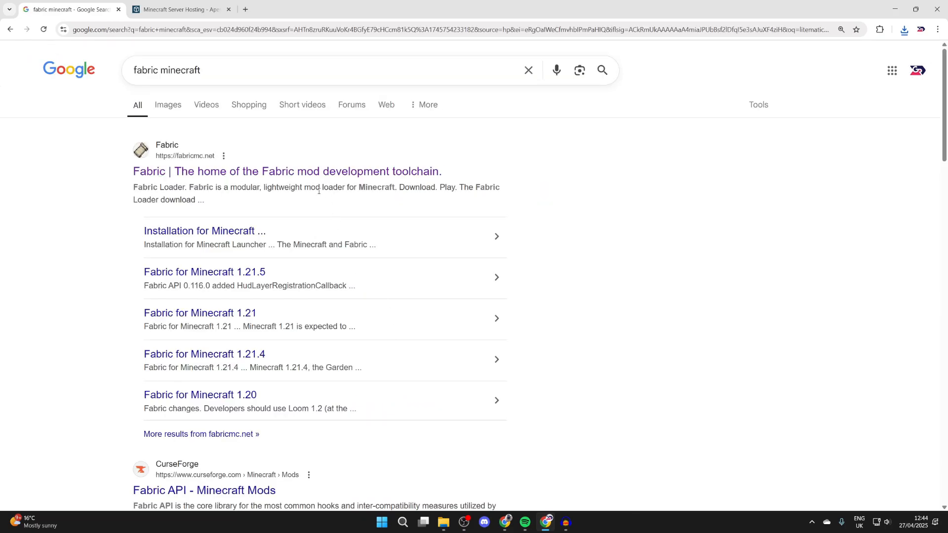
pyautogui.click(287, 171)
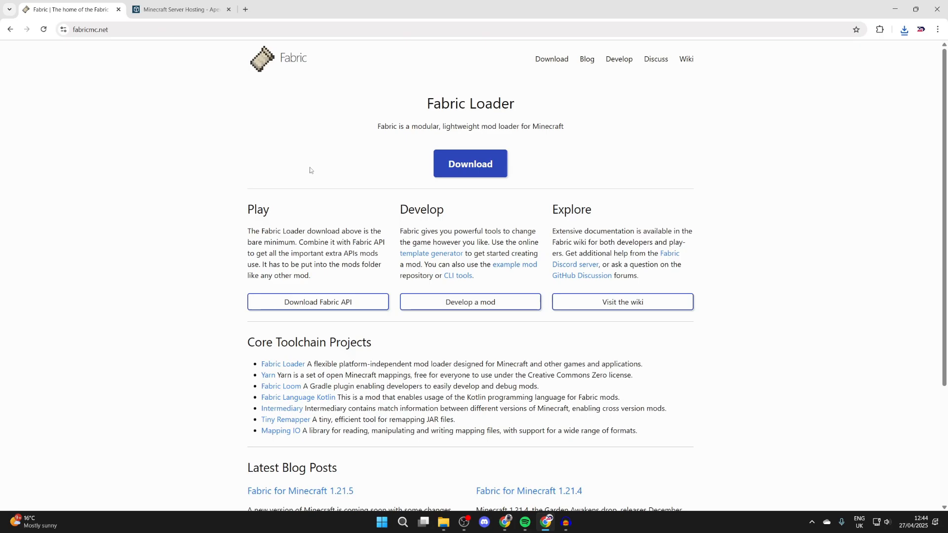
pyautogui.click(469, 163)
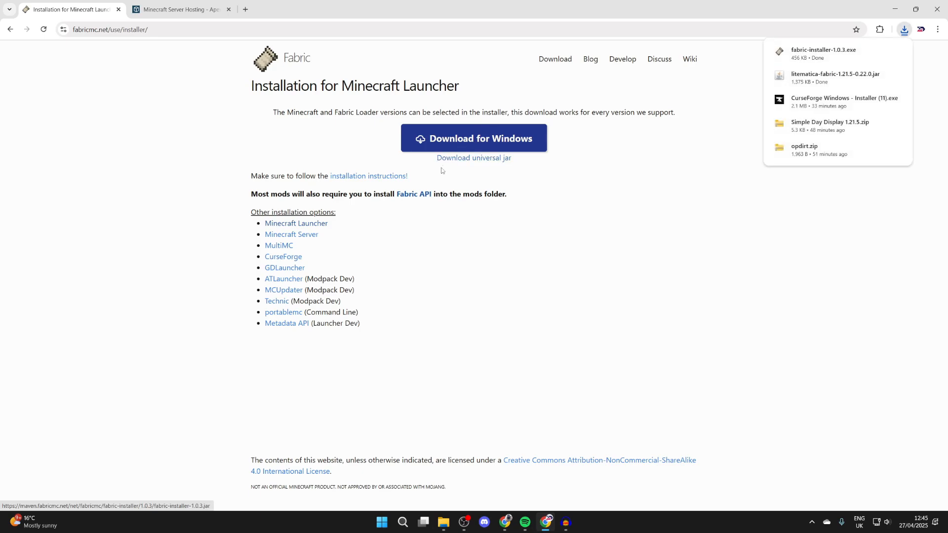
pyautogui.moveTo(414, 194)
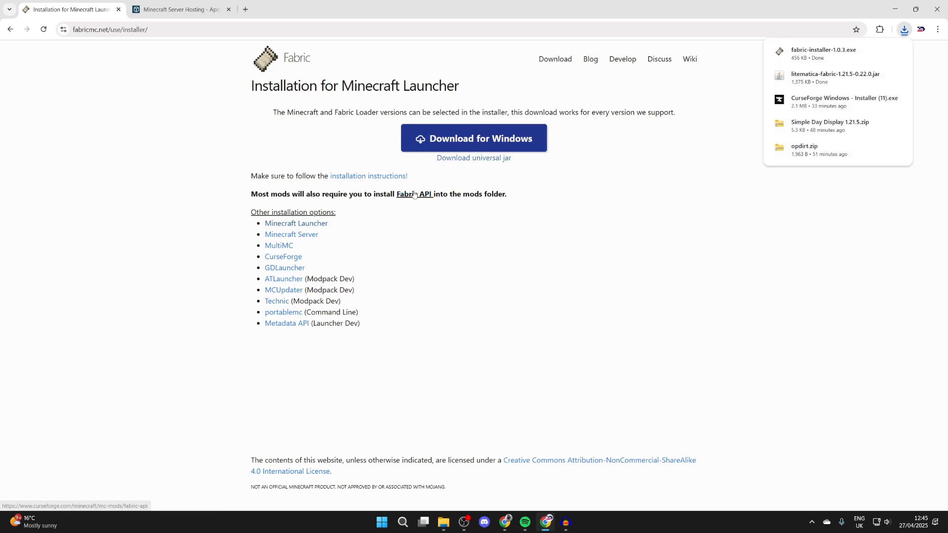
# Step: Download Fabric API 0.121.0 from CurseForge's Files list filtered to 1.21.5
pyautogui.click(404, 194)
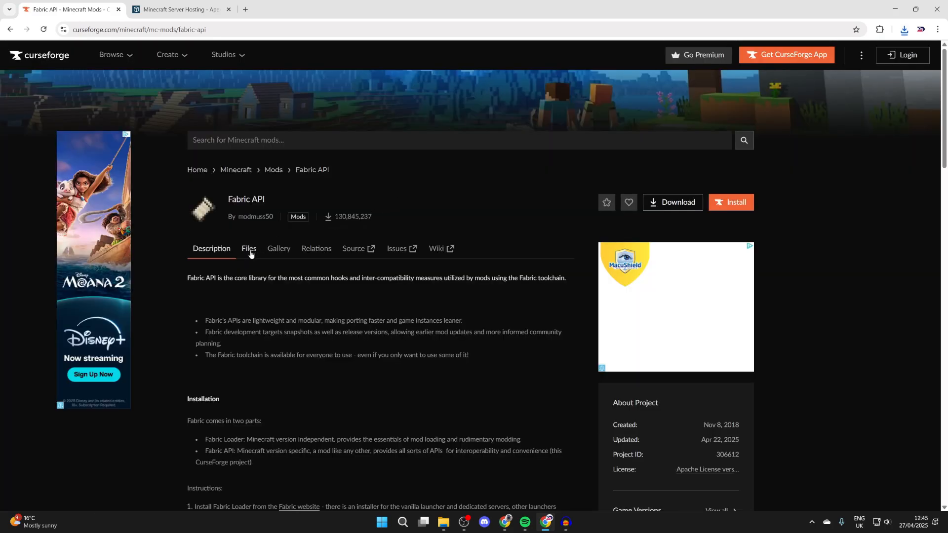
pyautogui.click(248, 248)
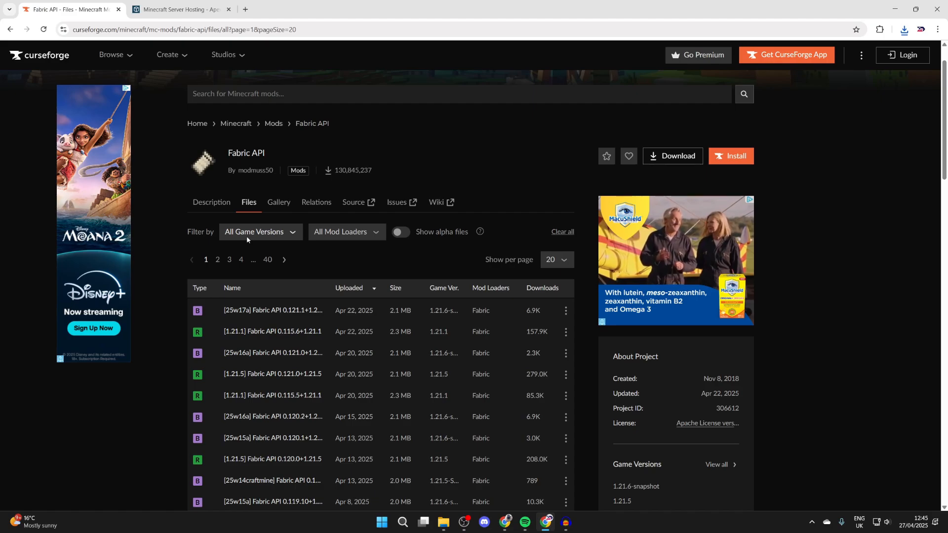
pyautogui.click(260, 232)
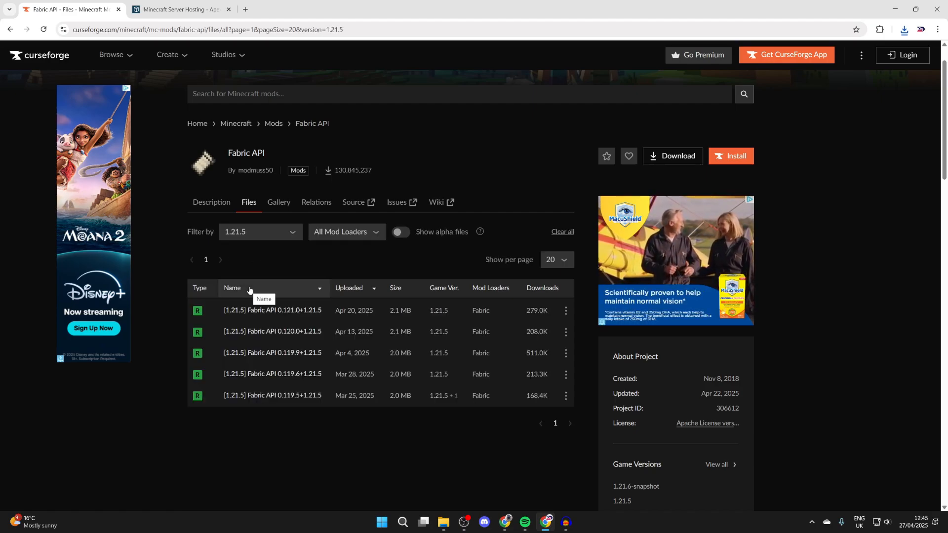
pyautogui.moveTo(280, 384)
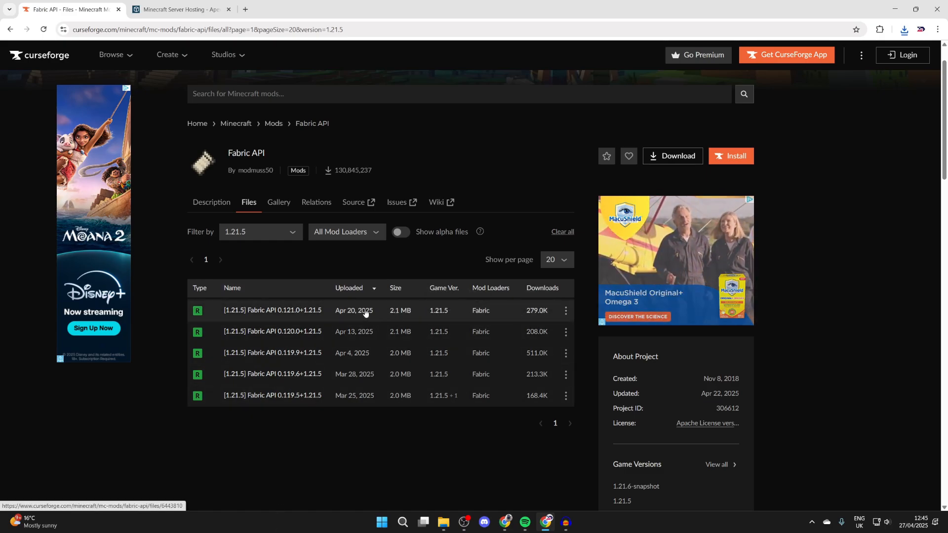
pyautogui.click(564, 310)
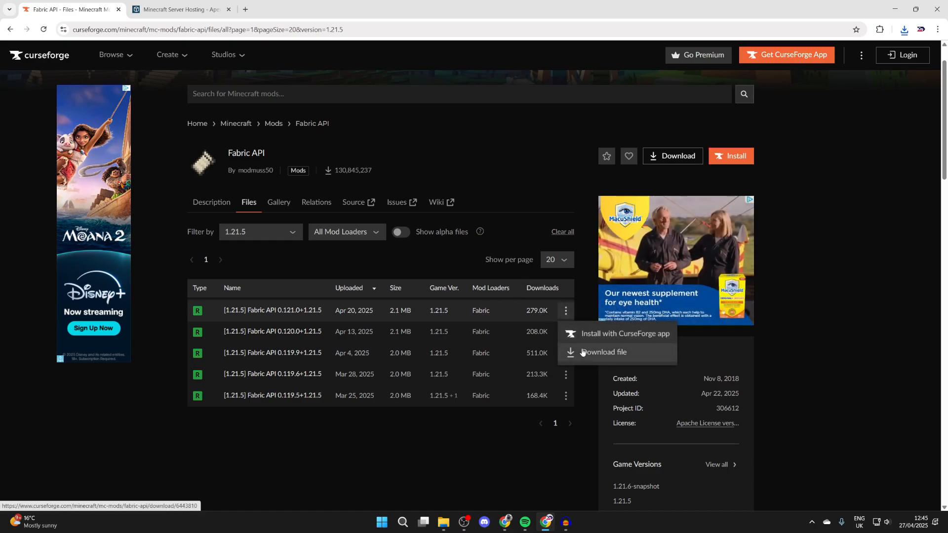
pyautogui.click(604, 352)
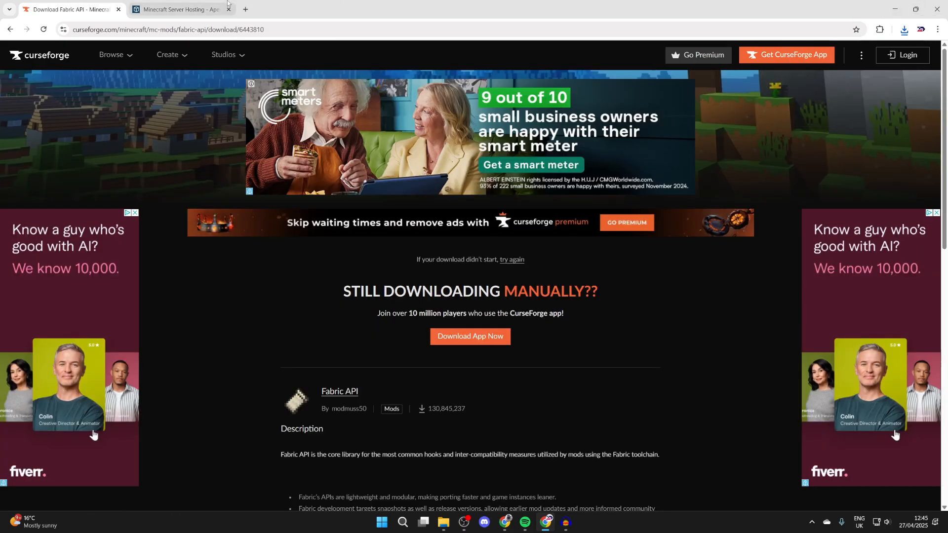
# Step: Browse the Apex Hosting homepage's server features, then hide Chrome to show the desktop
pyautogui.click(178, 9)
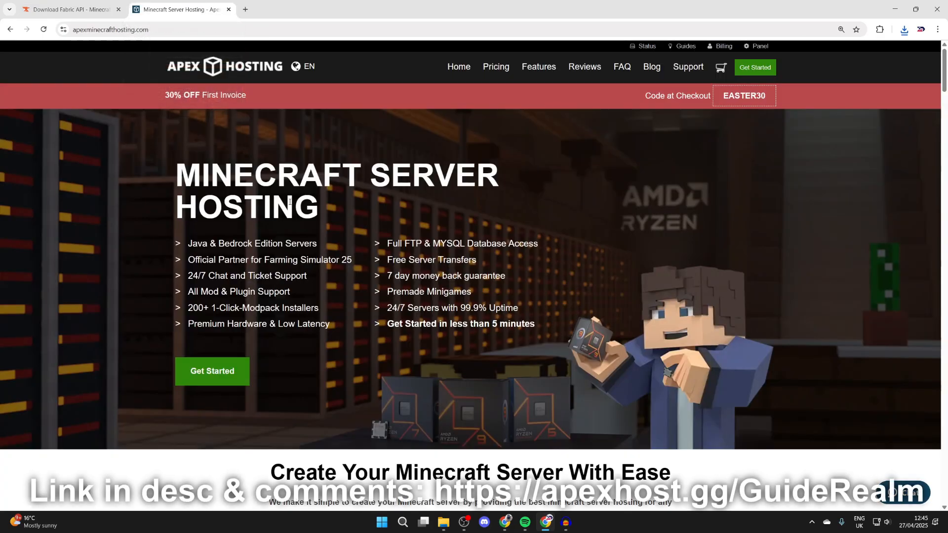
pyautogui.moveTo(162, 156)
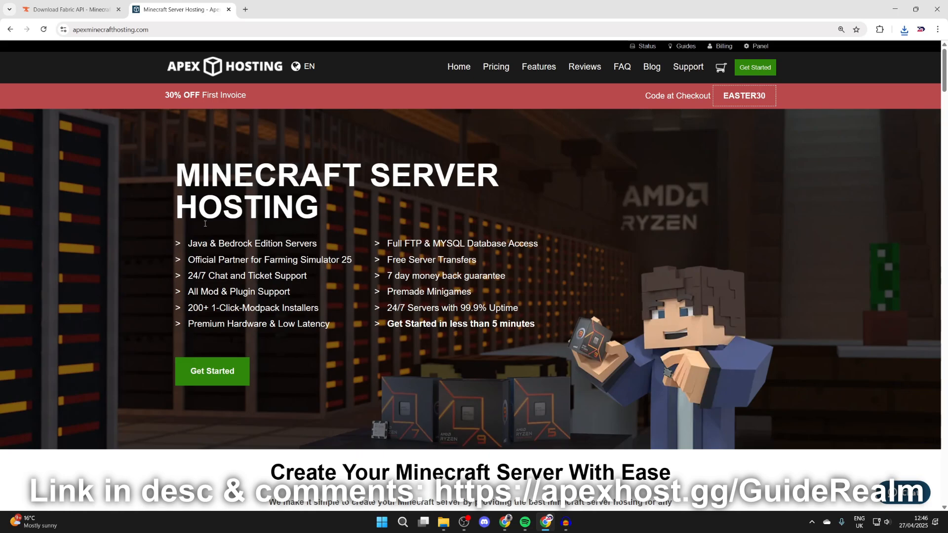
pyautogui.scroll(-3)
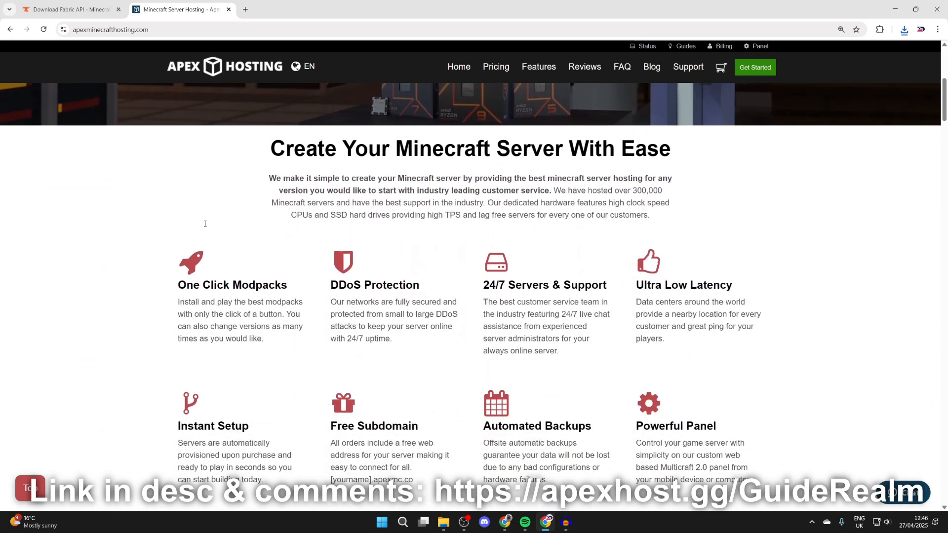
pyautogui.scroll(-3)
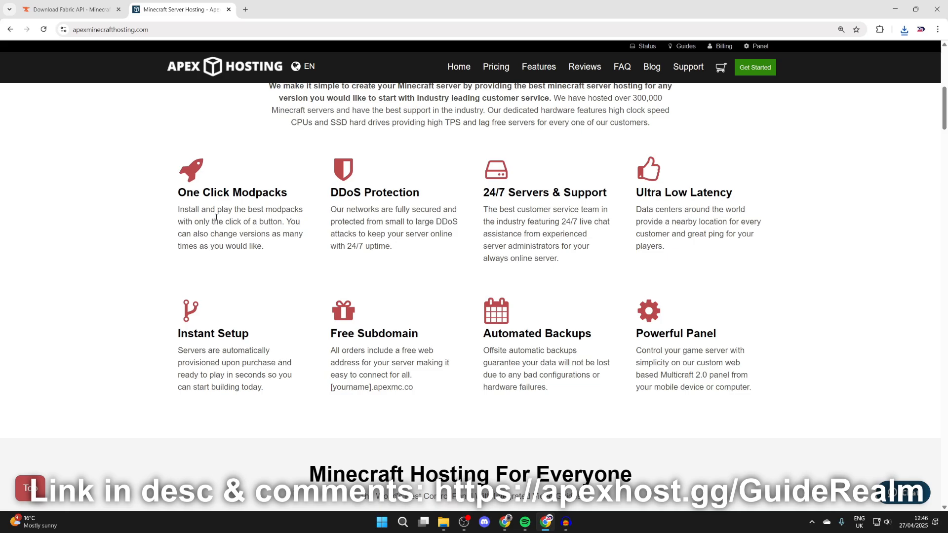
pyautogui.scroll(3)
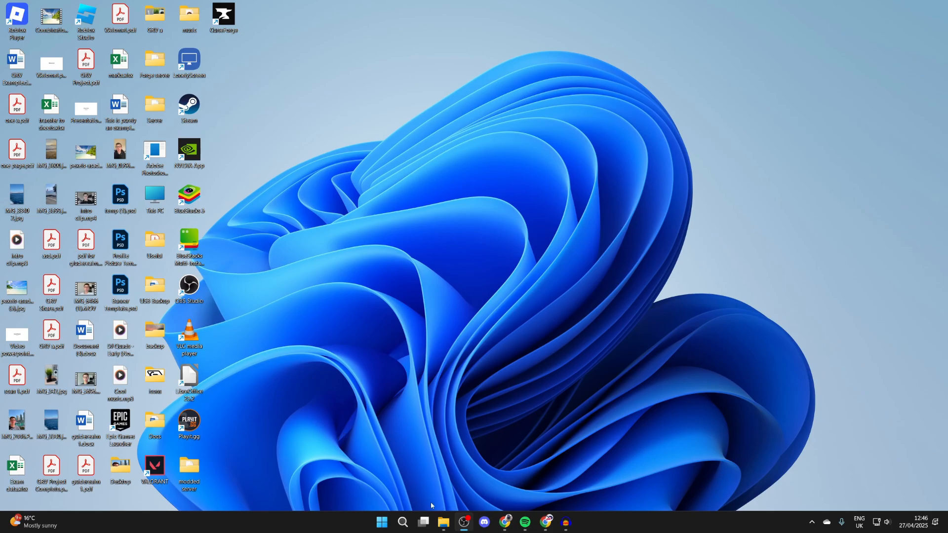
# Step: Run fabric-installer-1.0.3.exe from Downloads, install Fabric Loader 0.16.14 for 1.21.5, dismiss confirmation
pyautogui.rightClick(444, 521)
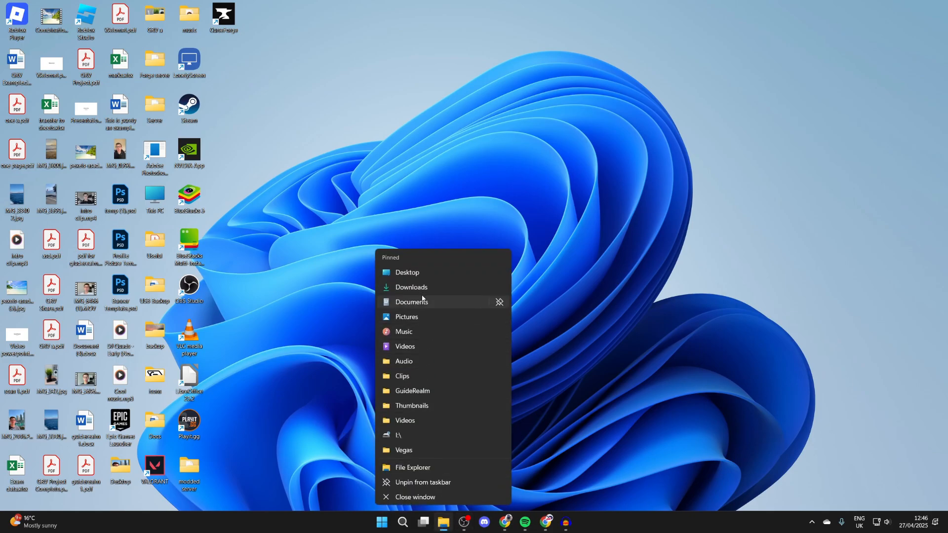
pyautogui.click(410, 287)
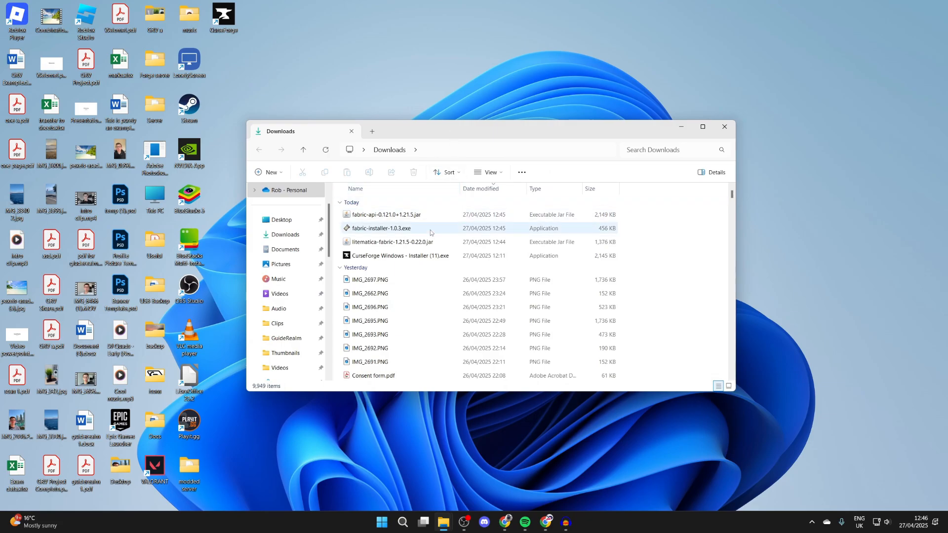
pyautogui.click(381, 228)
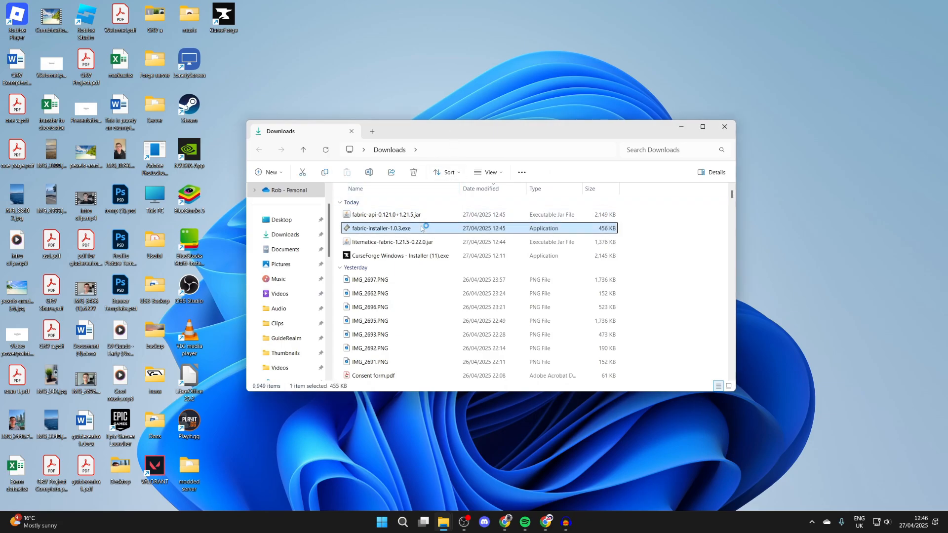
pyautogui.doubleClick(379, 228)
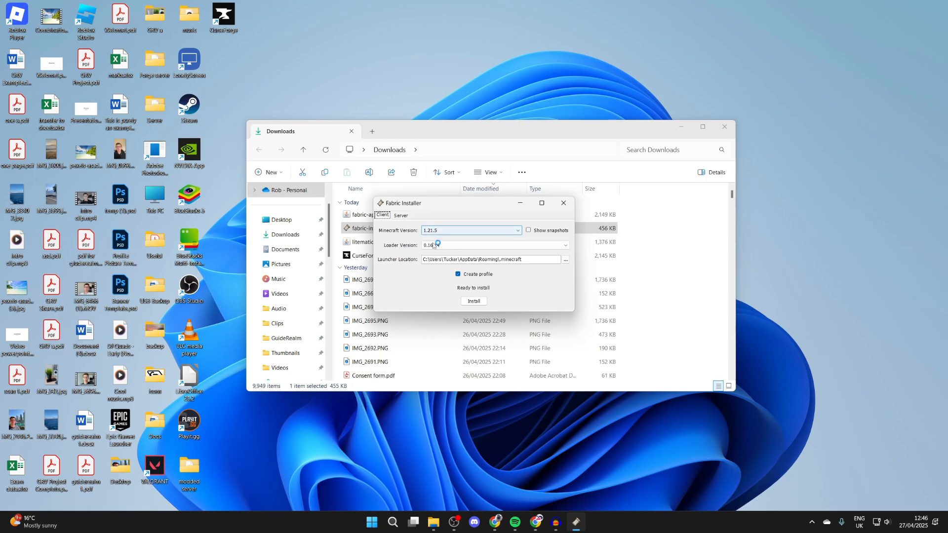
pyautogui.click(473, 301)
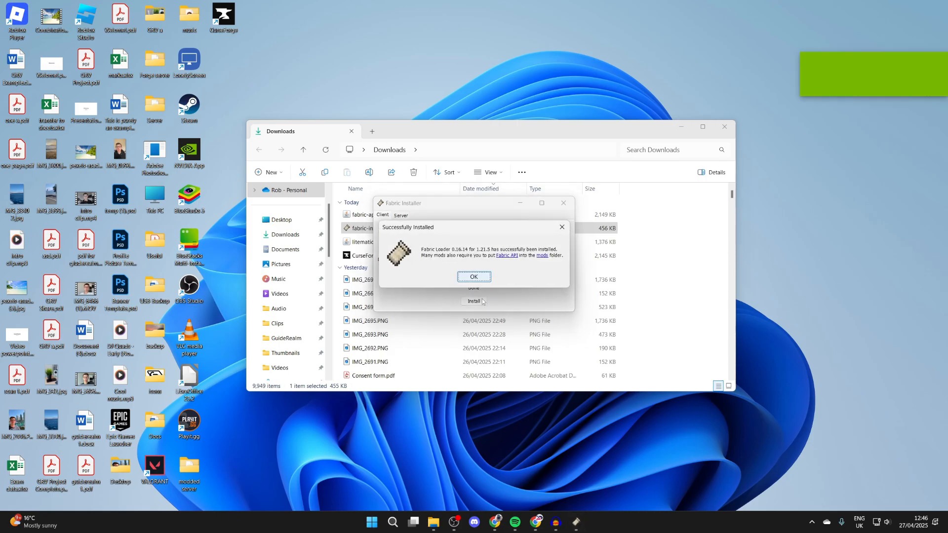
pyautogui.click(473, 276)
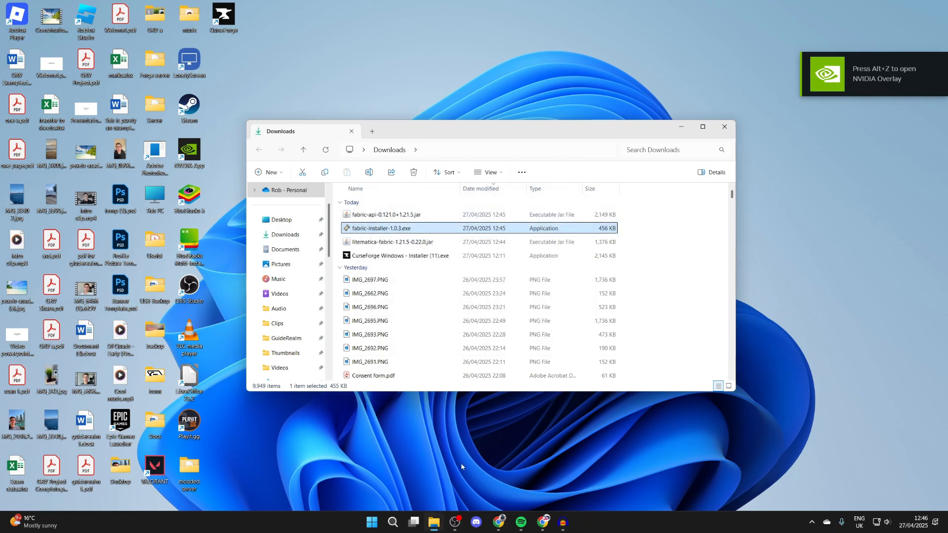
# Step: Launch Minecraft Launcher and open the fabric-loader-1.21.5 installation's game folder
pyautogui.click(392, 521)
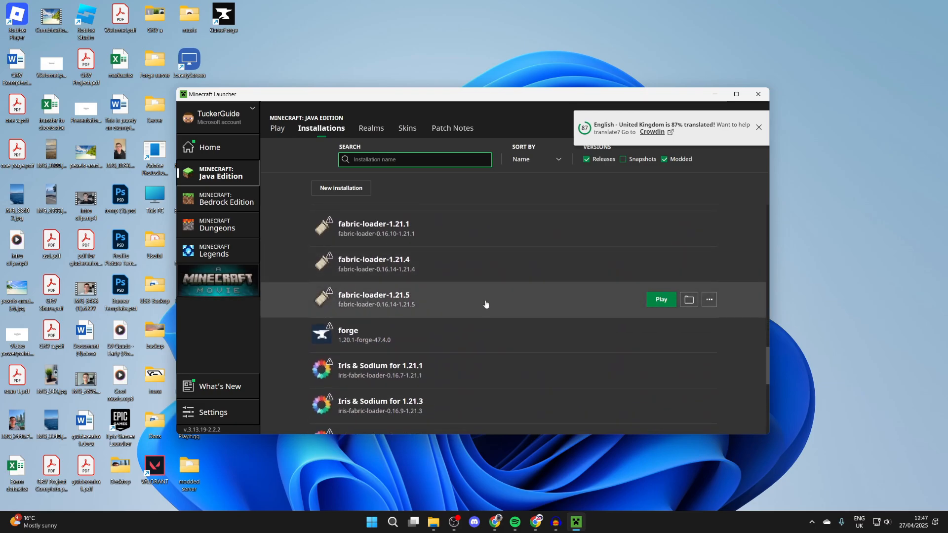
pyautogui.moveTo(689, 300)
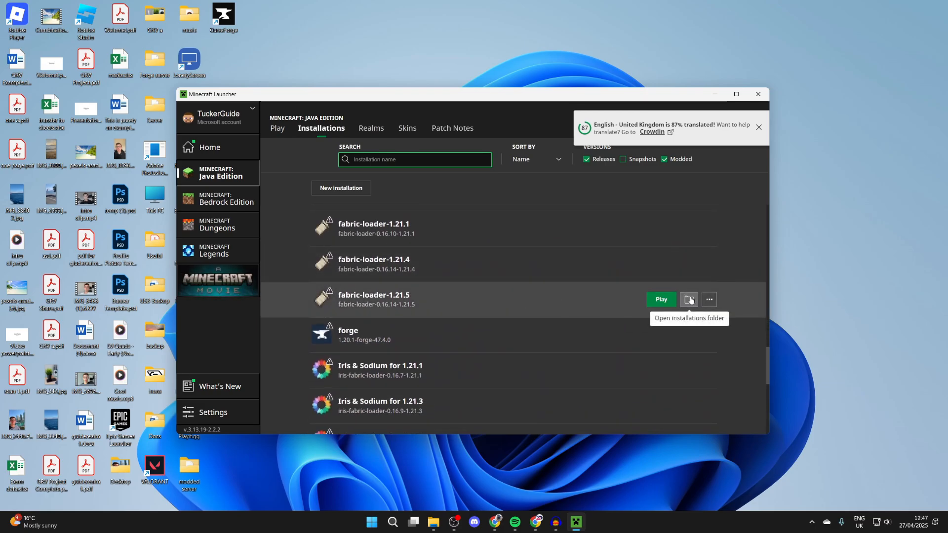
pyautogui.click(689, 299)
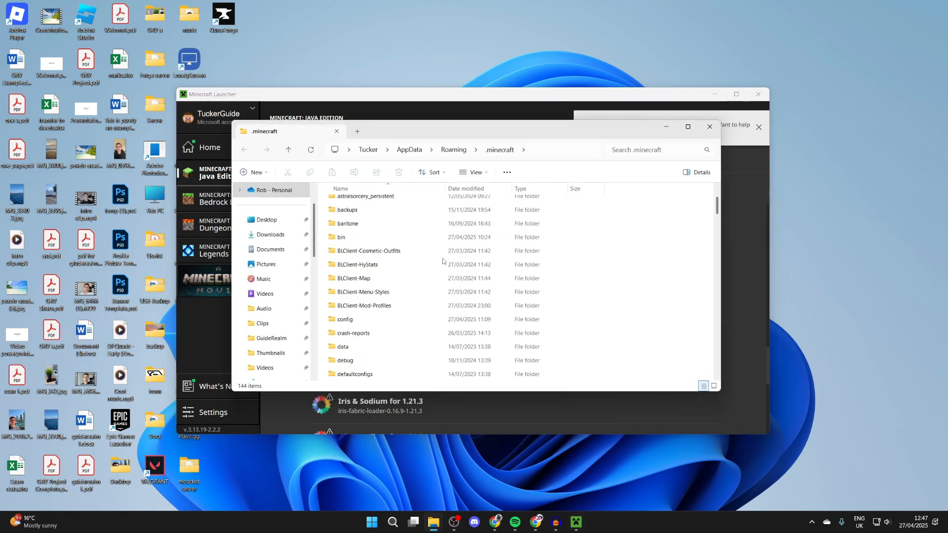
# Step: Scroll through .minecraft and open its mods subfolder
pyautogui.scroll(-3)
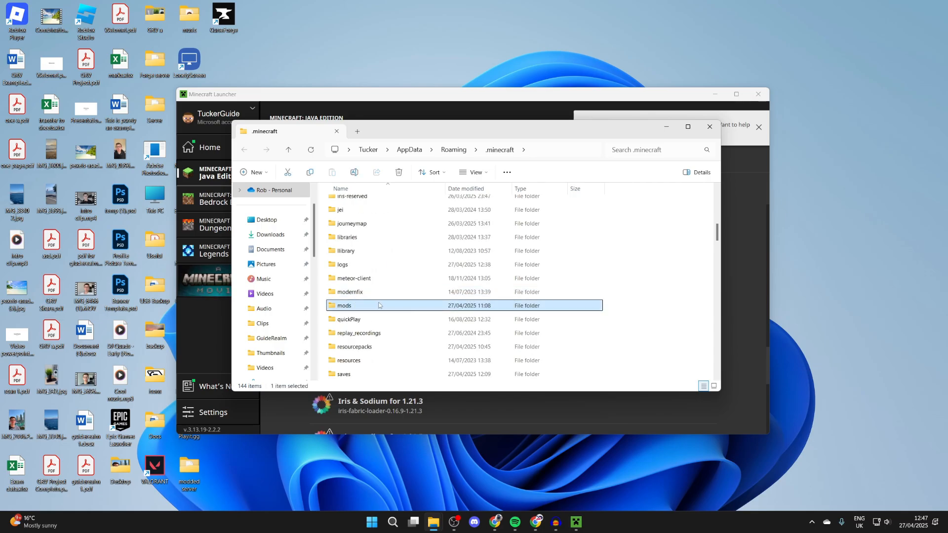
pyautogui.doubleClick(344, 305)
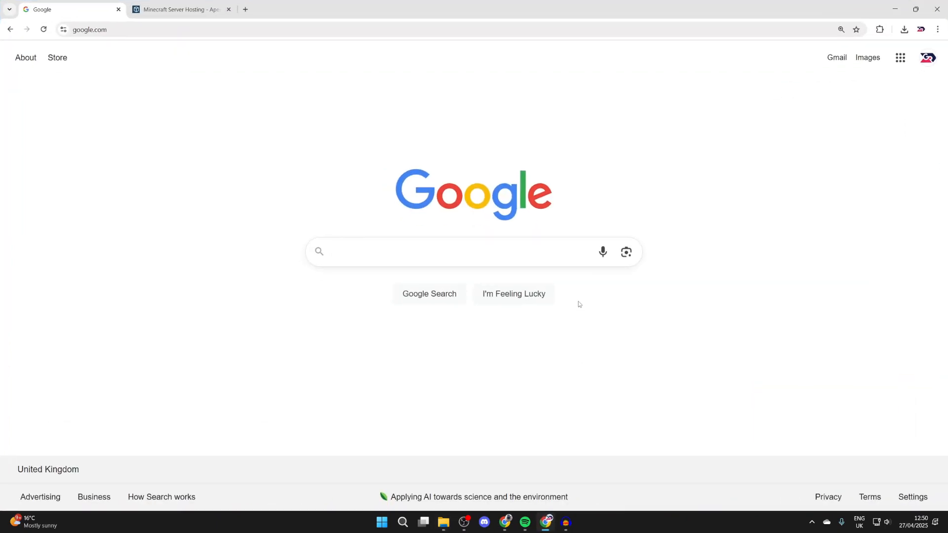
# Step: Type 'mal' into Google and run the 'malilib fabric' suggested search
pyautogui.write('m')
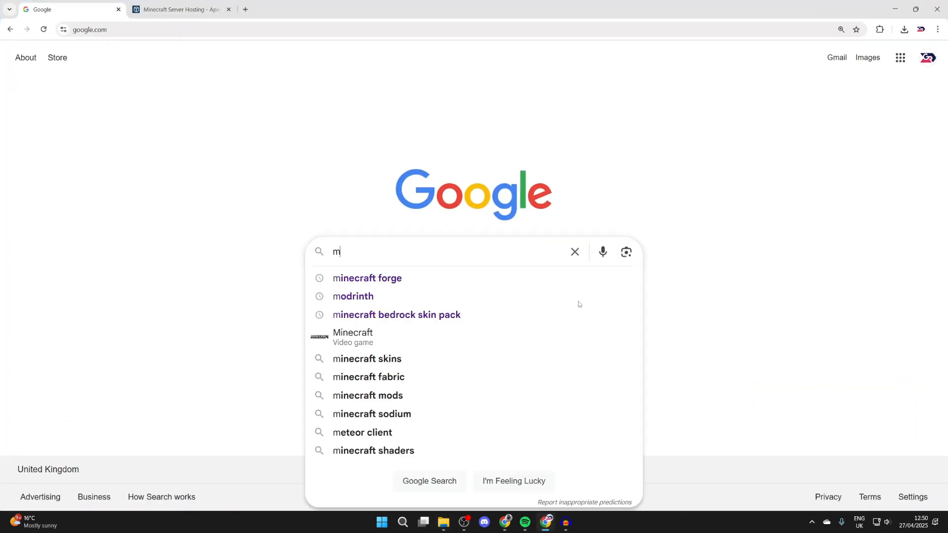
pyautogui.write('alilib')
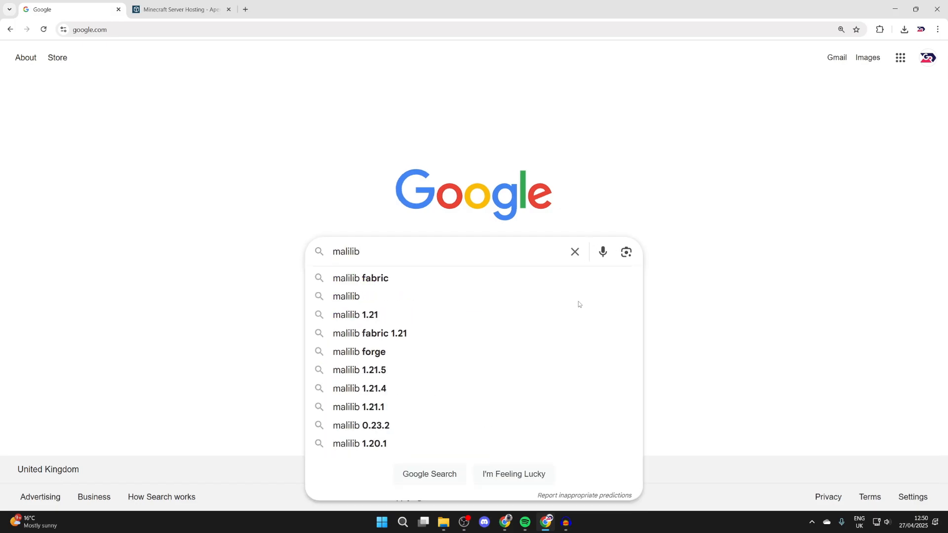
pyautogui.click(359, 277)
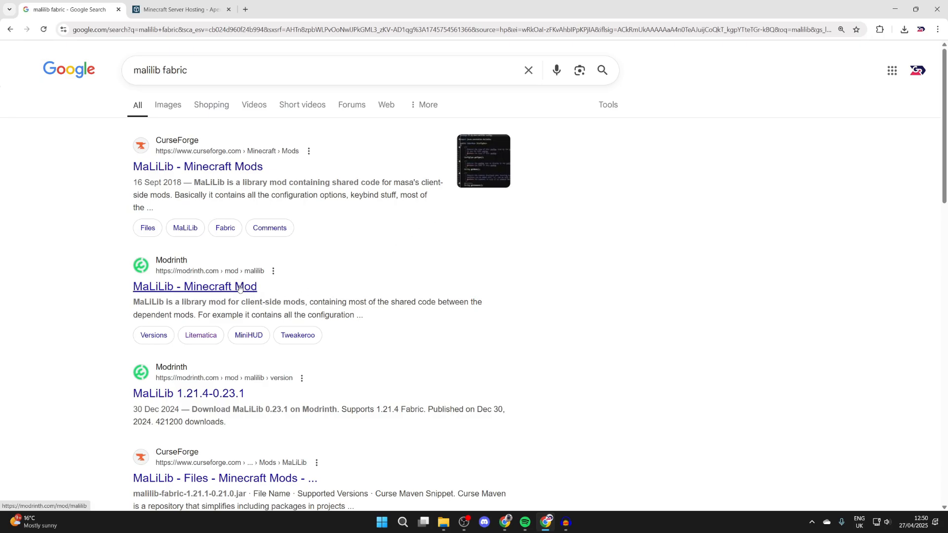
# Step: Download MaLiLib 0.24.0 for 1.21.5 from the Modrinth MaLiLib Versions list
pyautogui.click(194, 286)
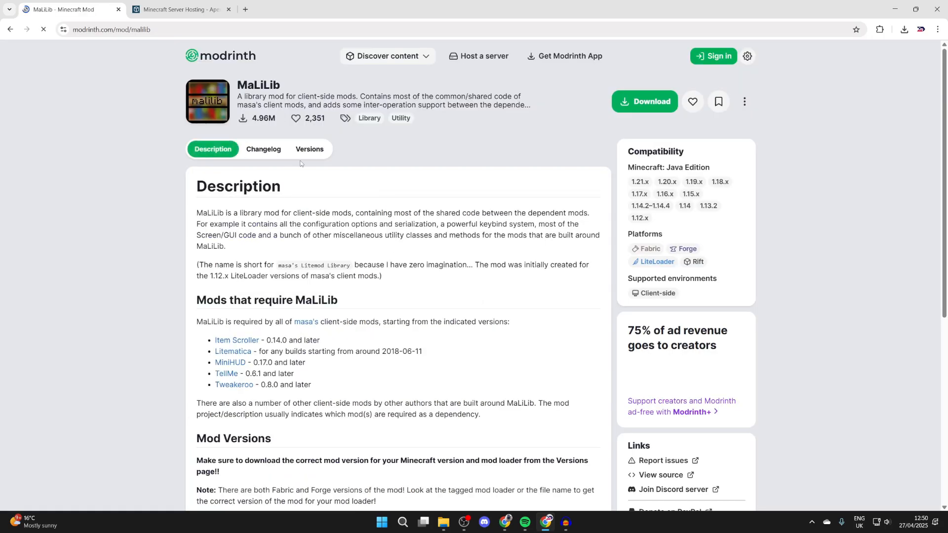
pyautogui.click(309, 148)
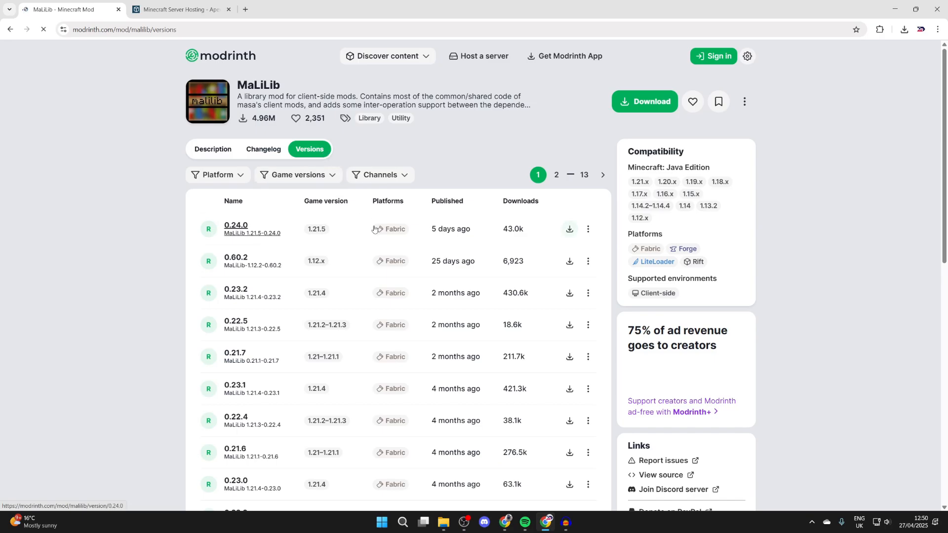
pyautogui.click(568, 228)
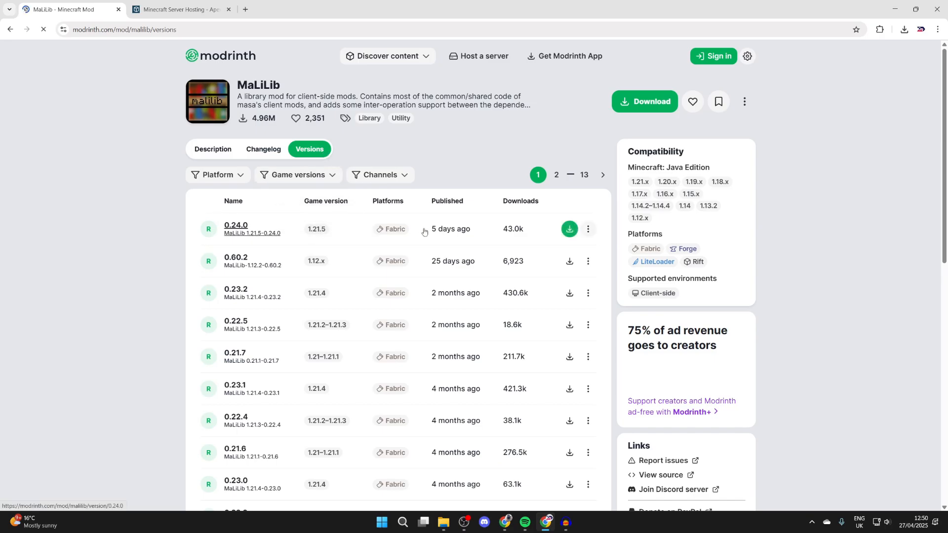
pyautogui.click(568, 229)
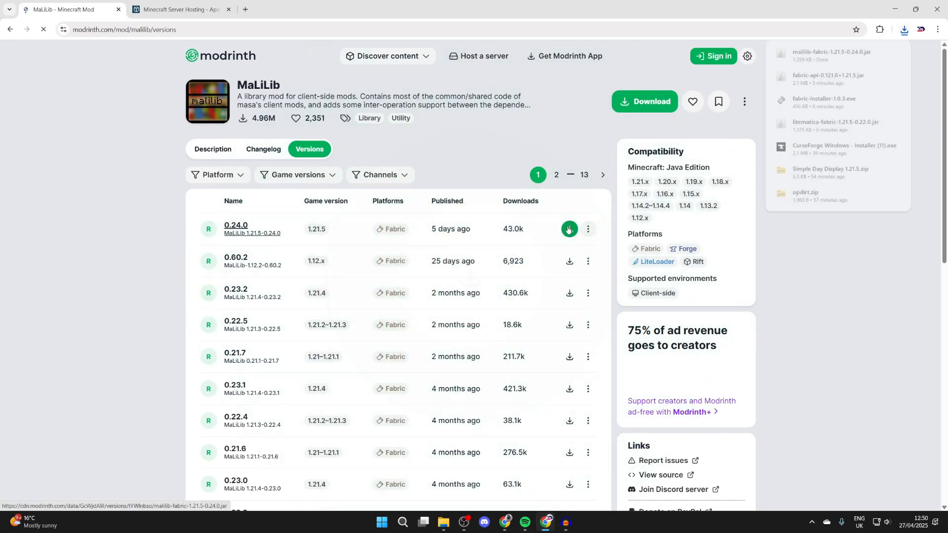
pyautogui.click(568, 229)
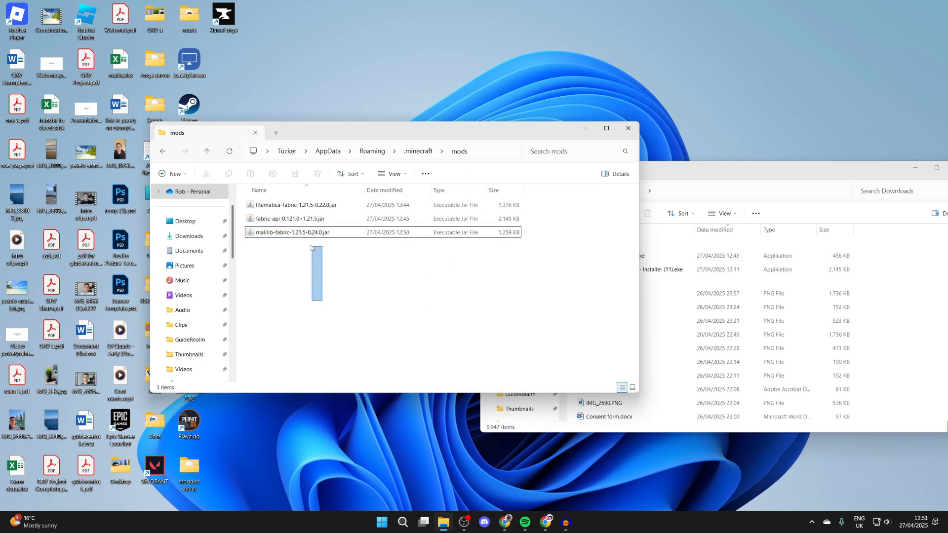
# Step: Return to the Minecraft Launcher with the three mod jars in place
pyautogui.click(423, 521)
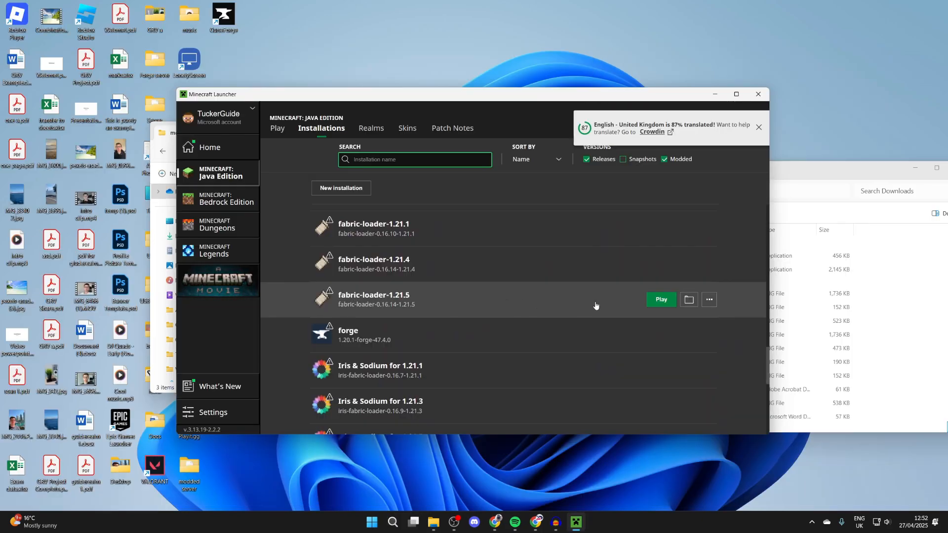
# Step: Play the fabric-loader-1.21.5 installation and confirm the modded launch
pyautogui.click(660, 299)
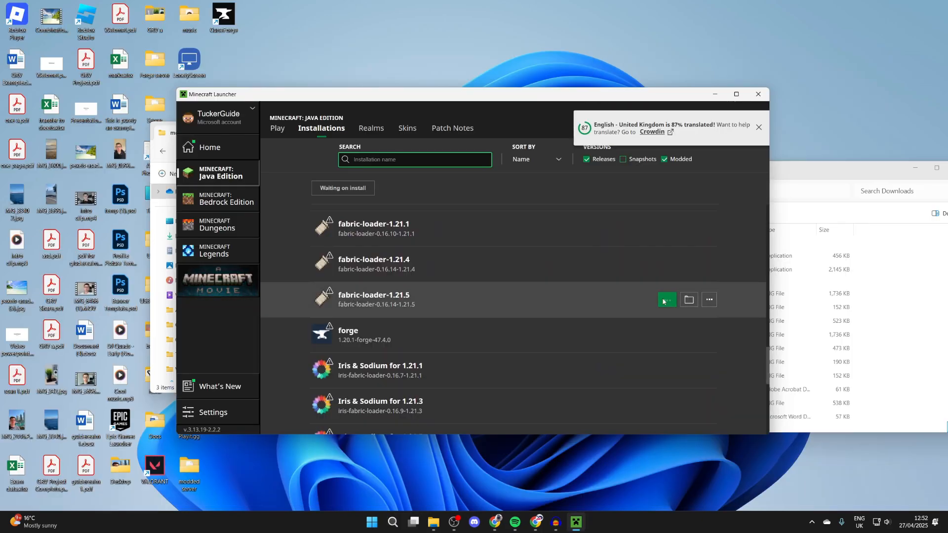
pyautogui.click(666, 300)
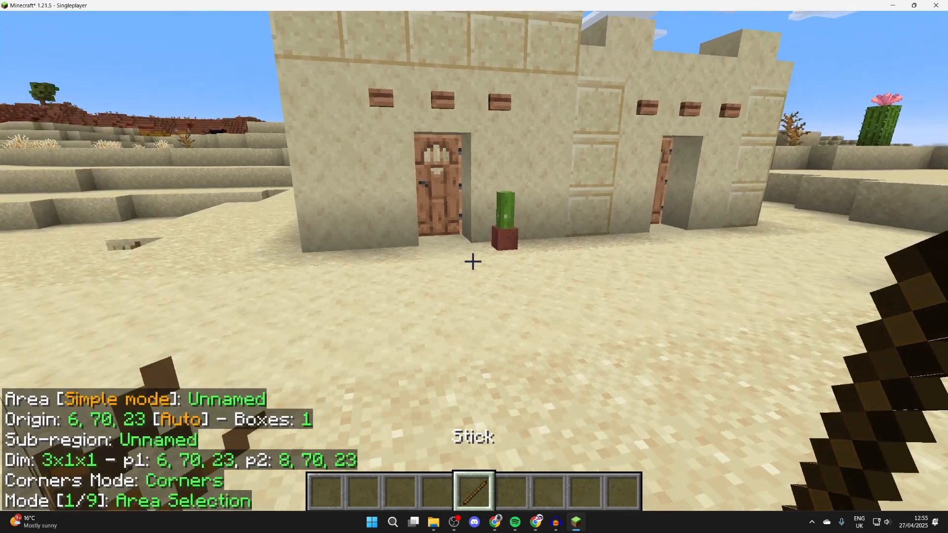
pyautogui.moveTo(471, 261)
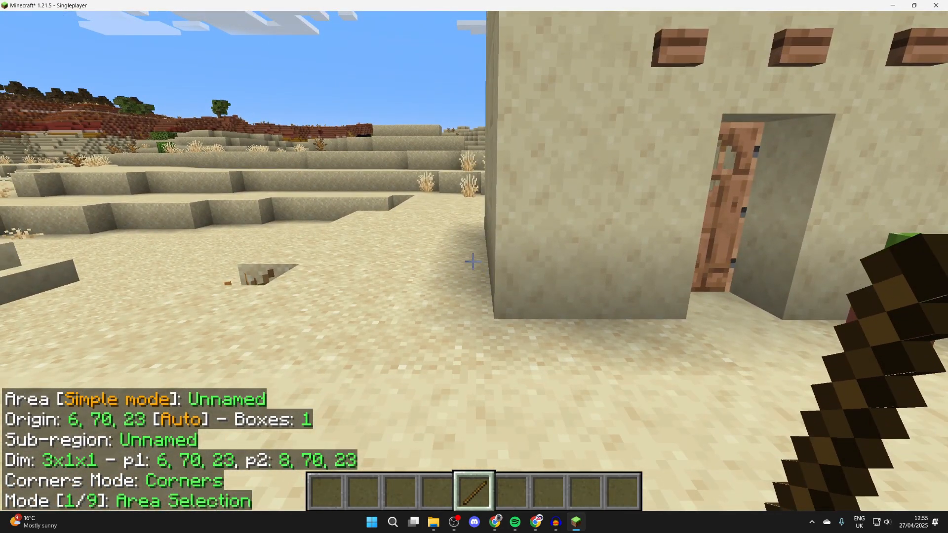